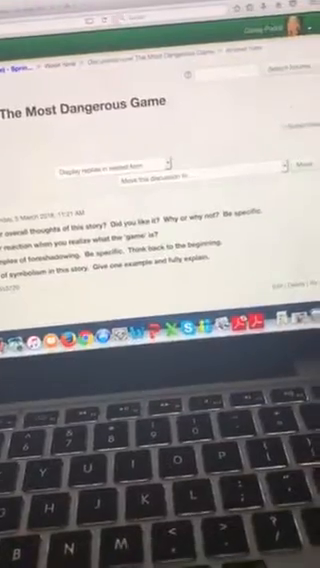
scroll(down, 3)
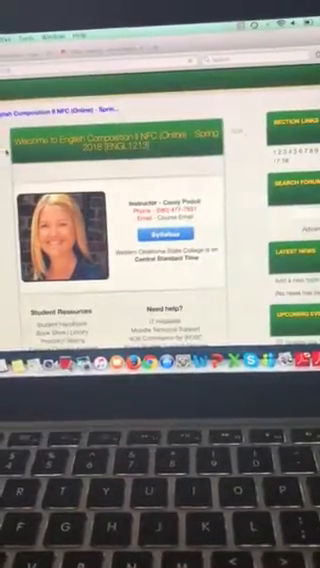
scroll(down, 3)
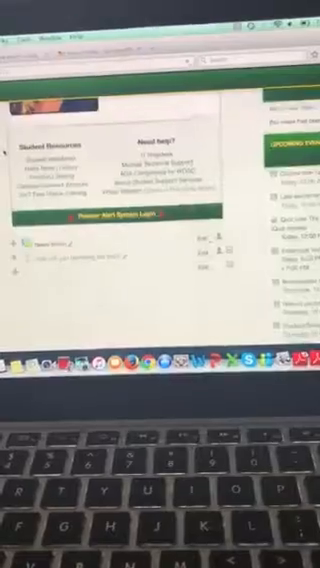
scroll(down, 3)
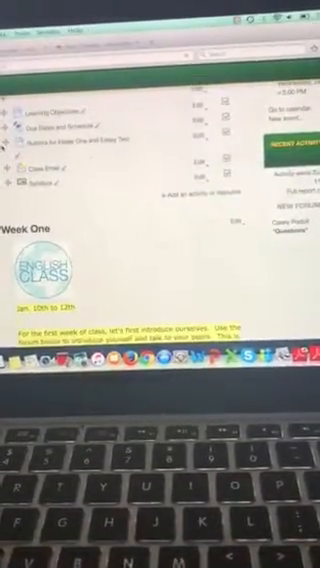
scroll(down, 3)
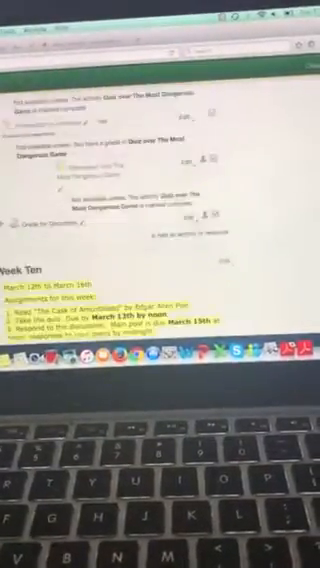
scroll(down, 3)
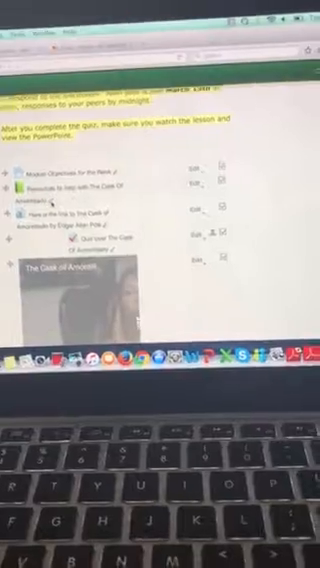
scroll(down, 3)
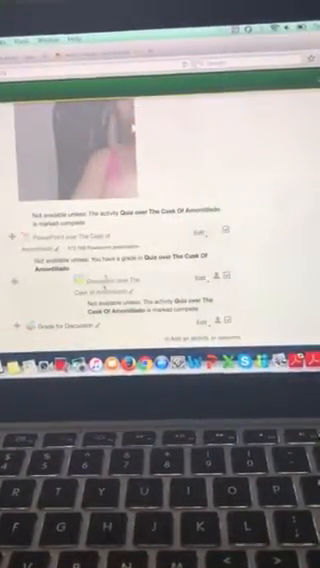